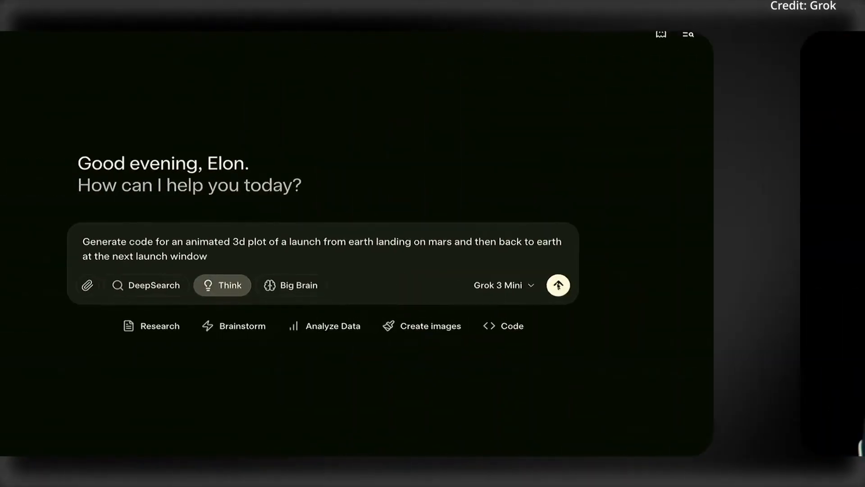
pyautogui.click(558, 286)
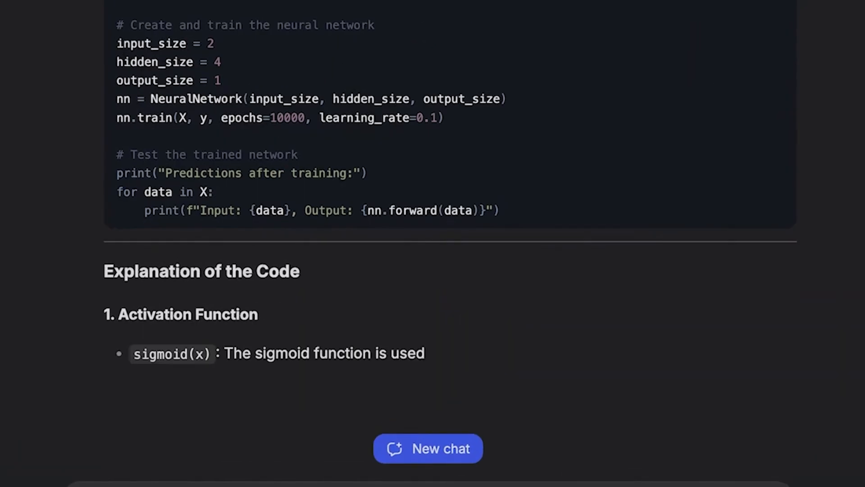
pyautogui.scroll(-3)
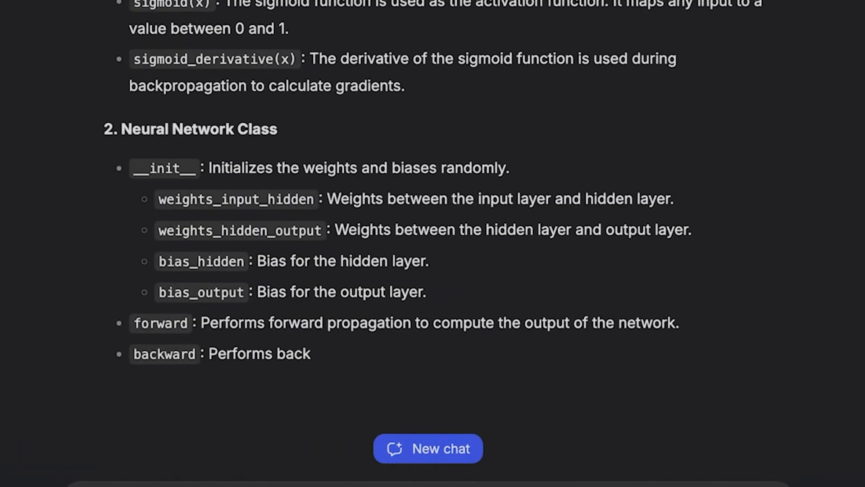